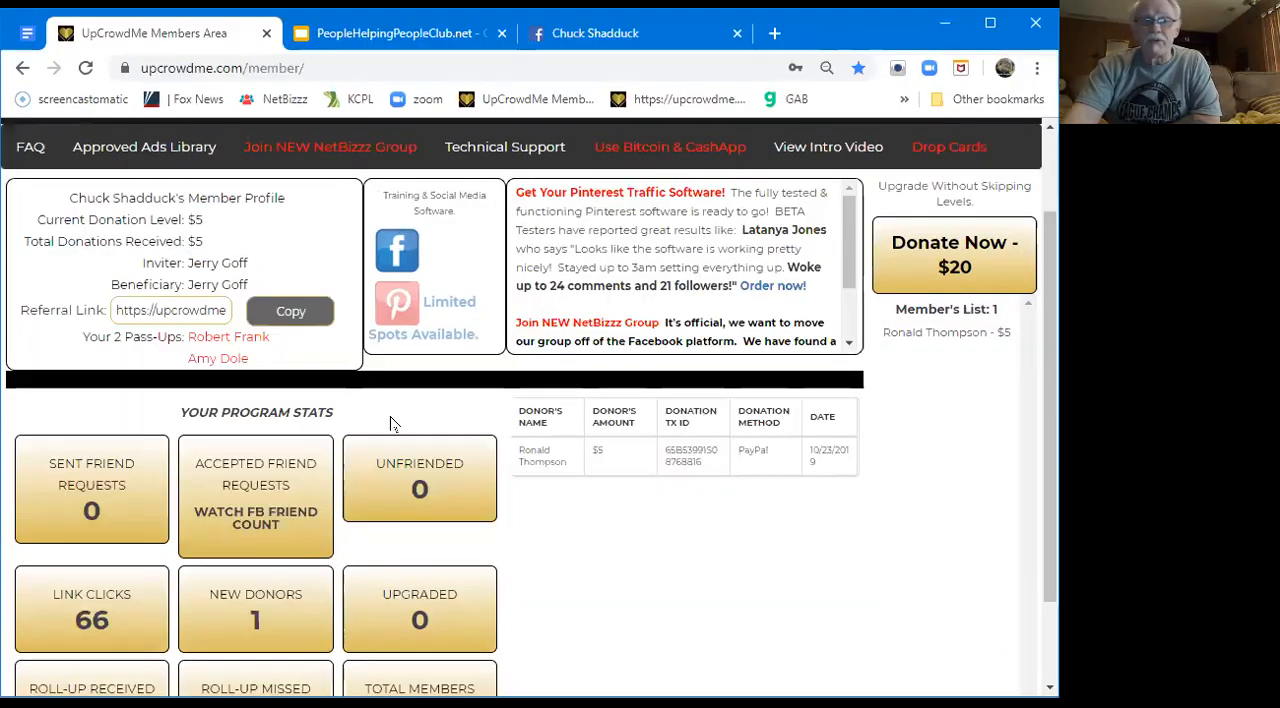
mouse_move(188, 363)
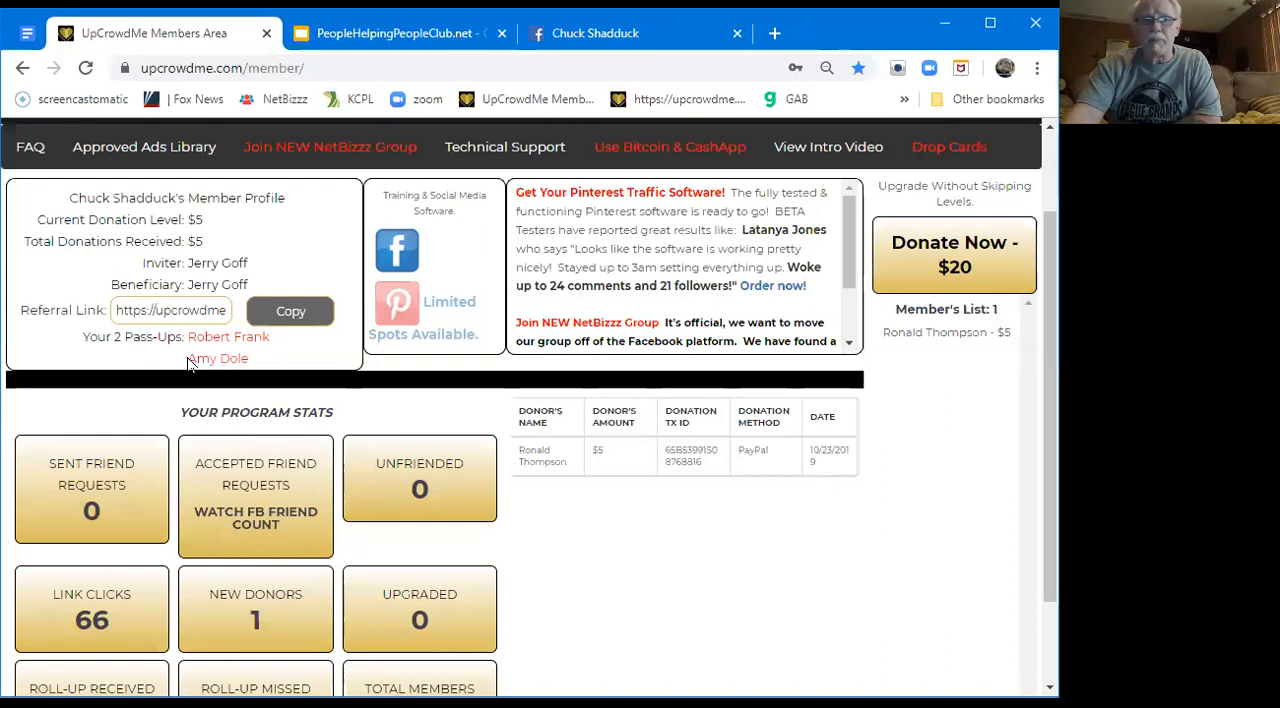
mouse_move(248, 345)
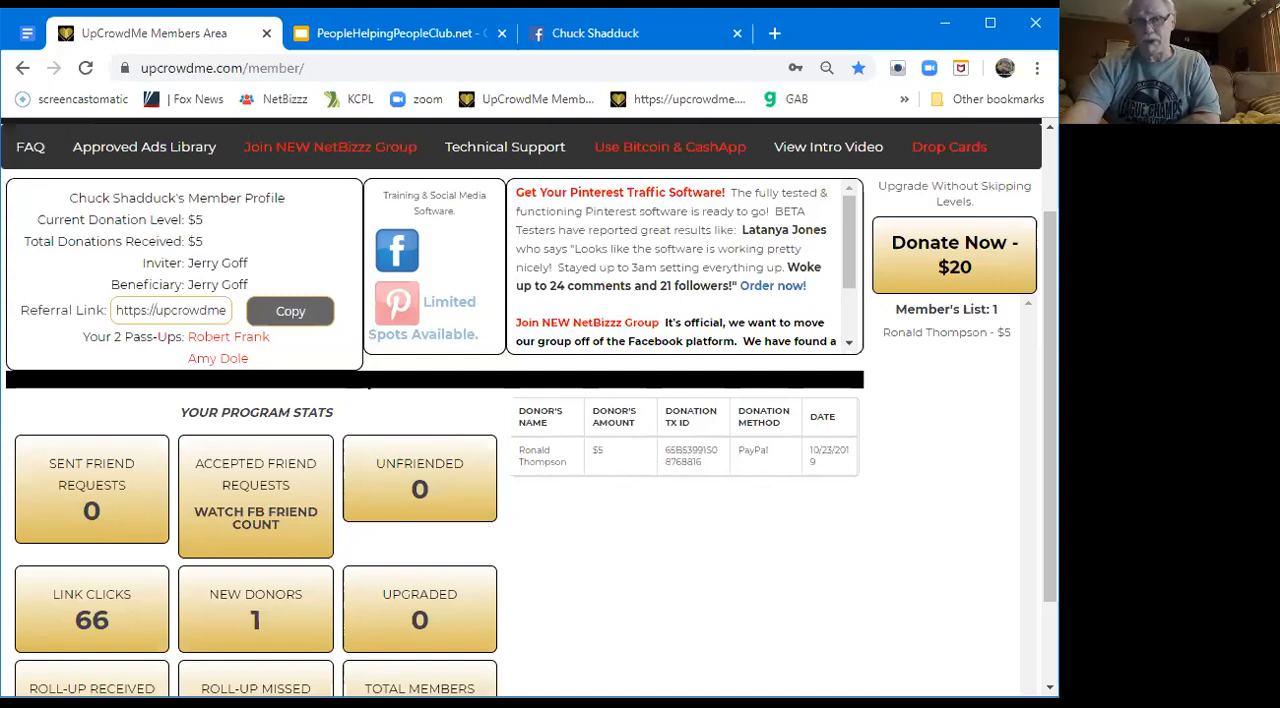
mouse_move(550, 380)
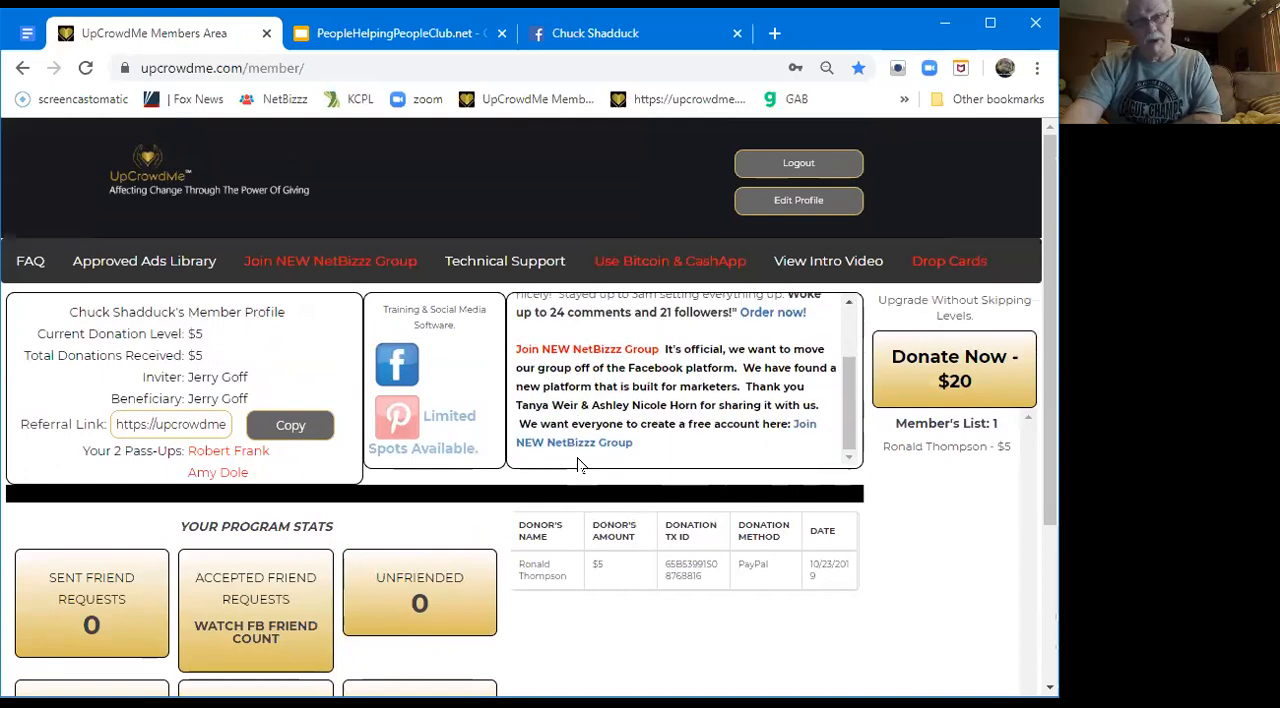
scroll(down, 3)
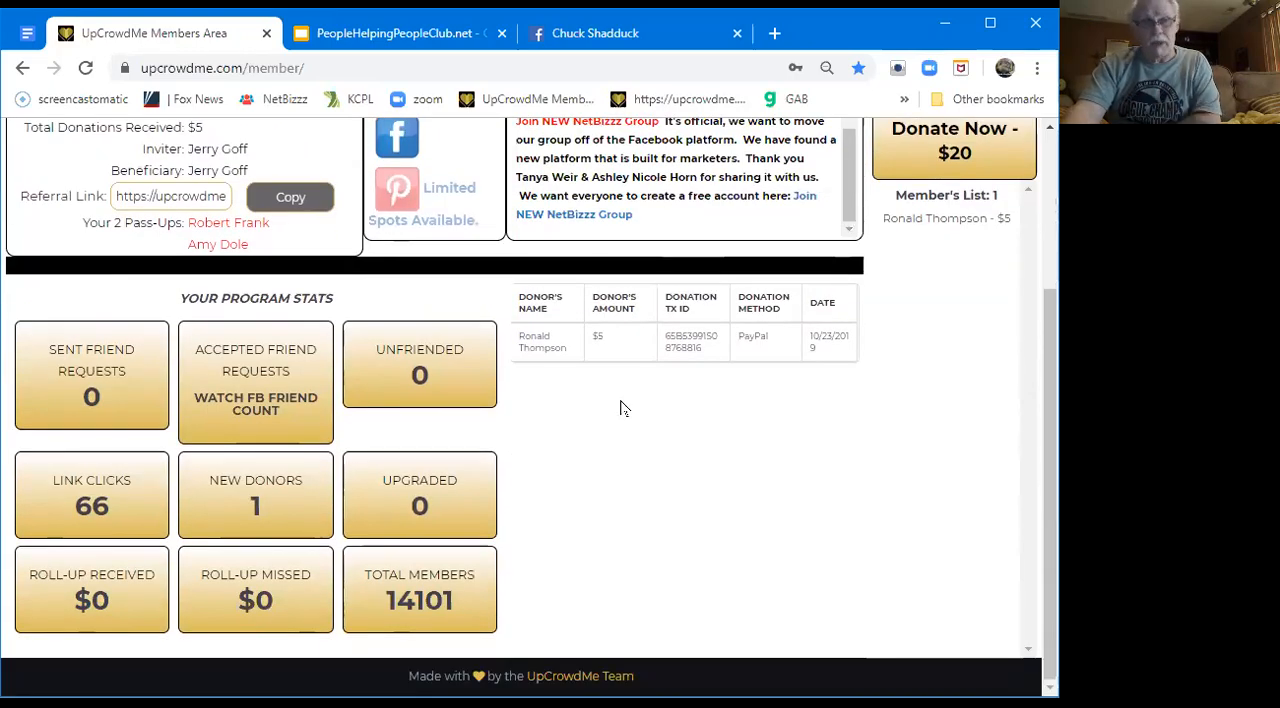
mouse_move(610, 454)
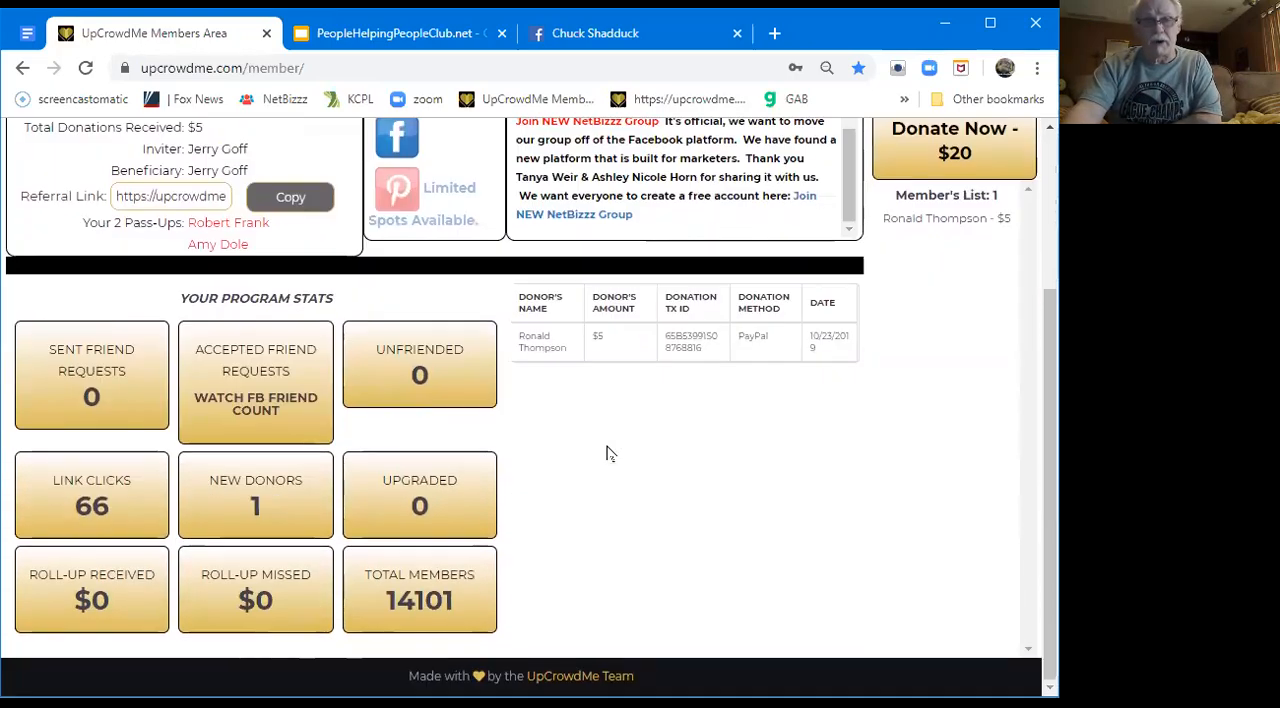
mouse_move(608, 433)
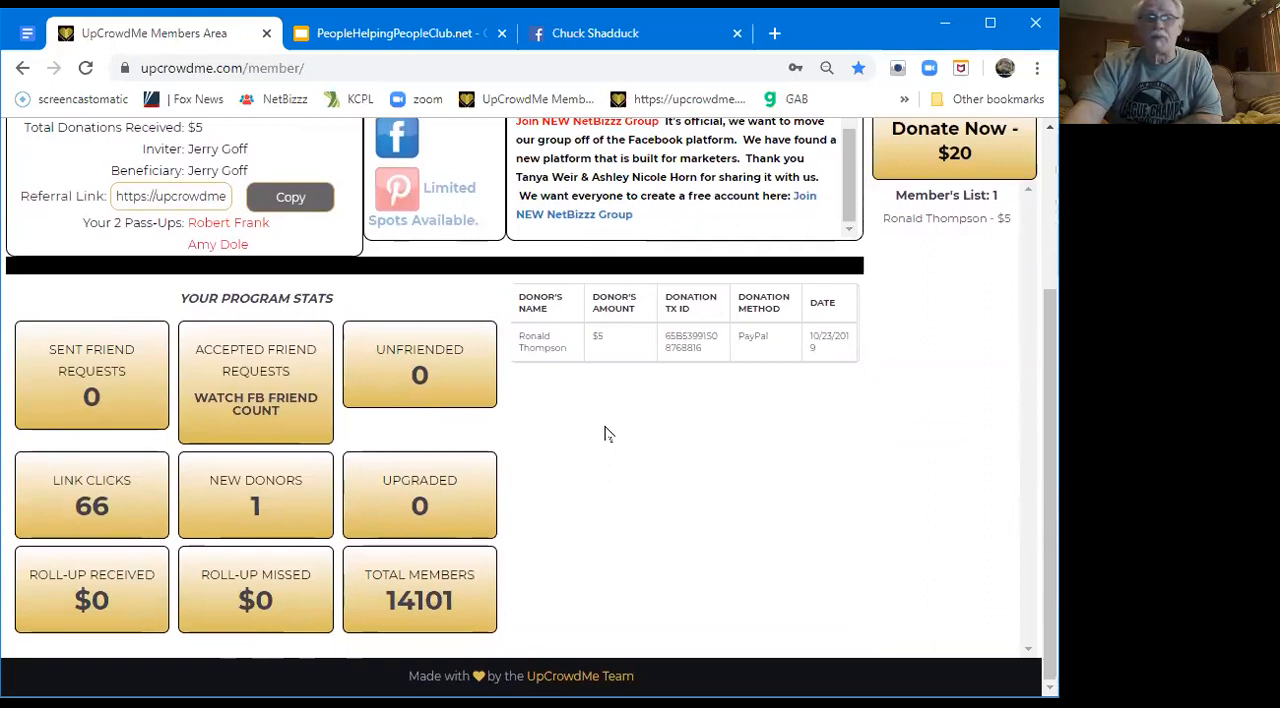
scroll(up, 3)
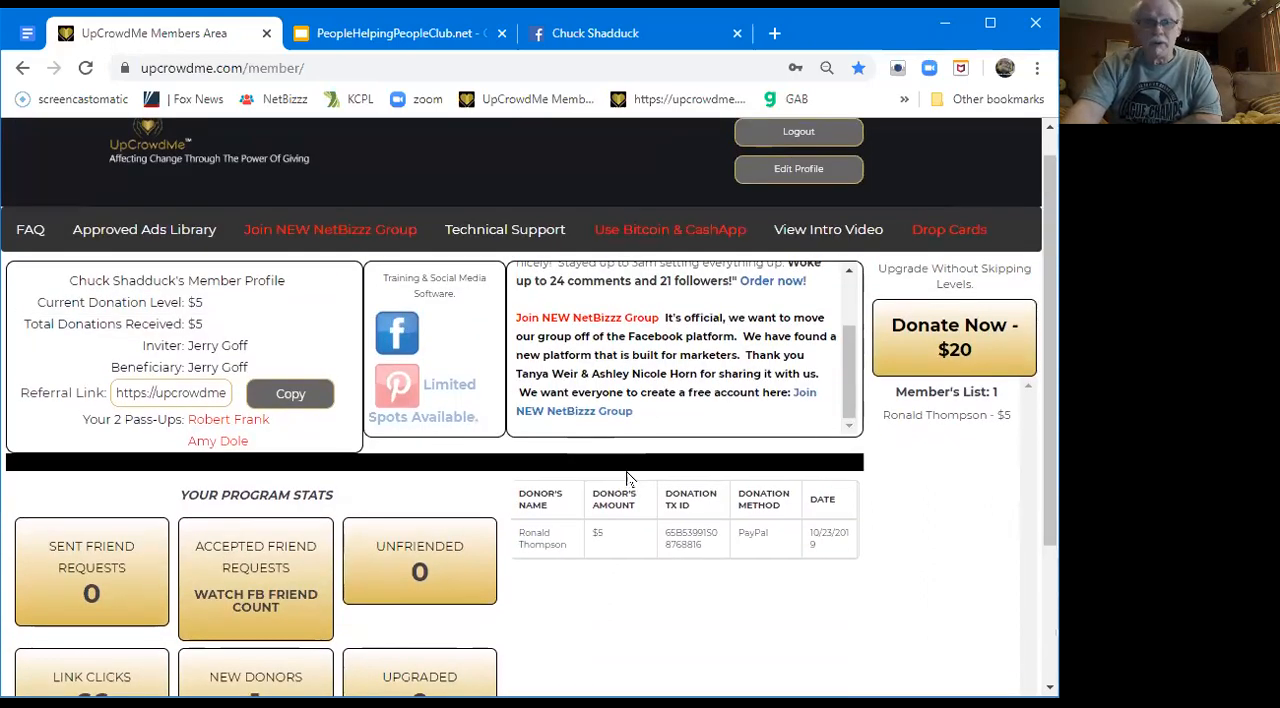
mouse_move(247, 443)
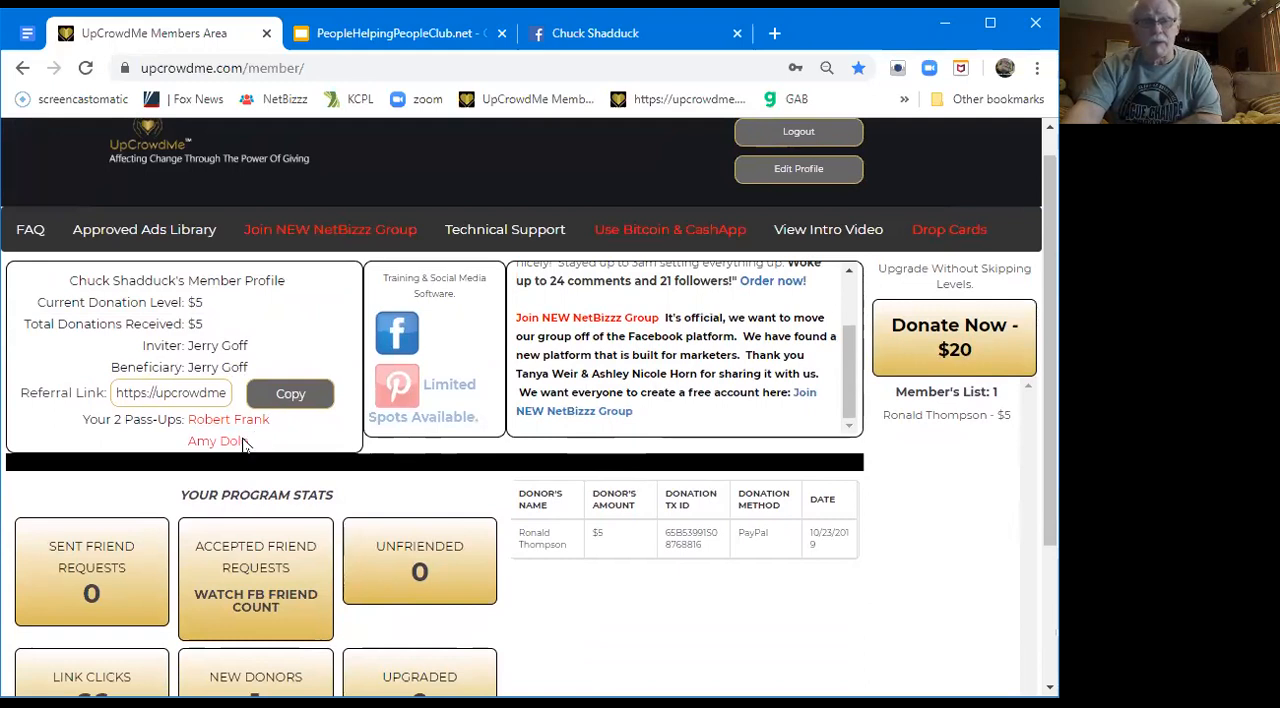
scroll(down, 3)
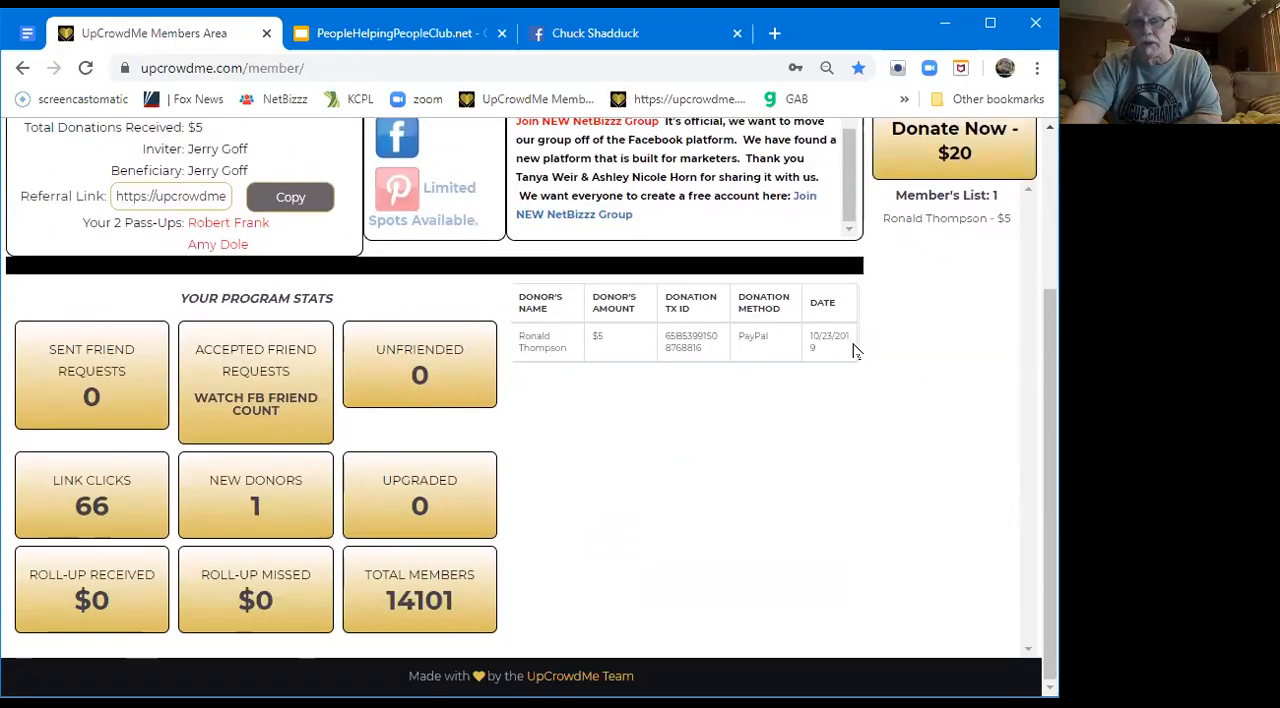
mouse_move(755, 355)
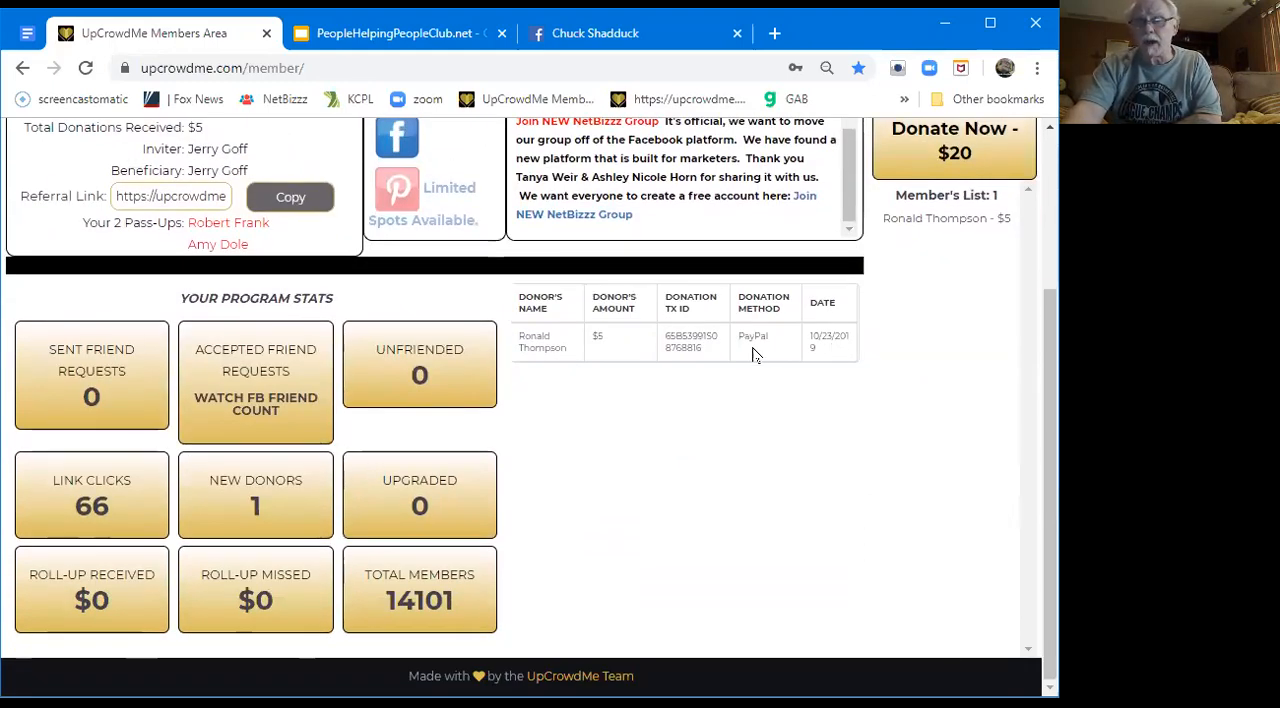
mouse_move(708, 396)
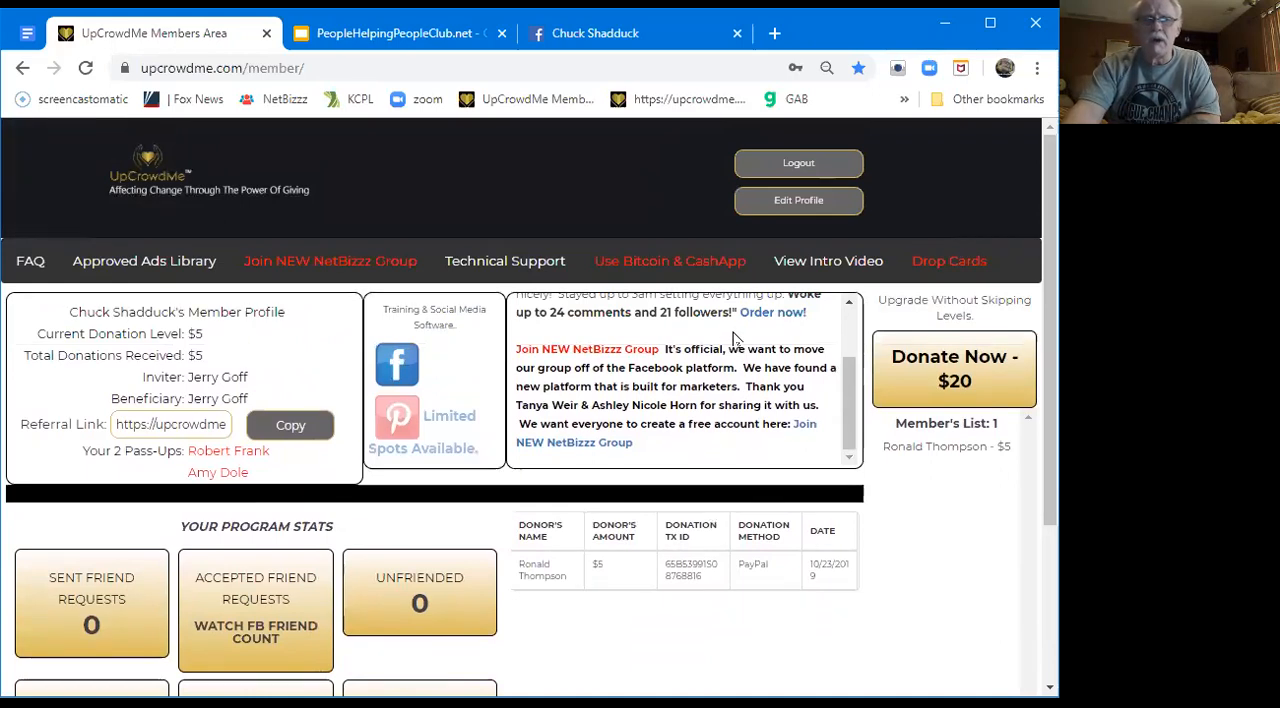
mouse_move(303, 453)
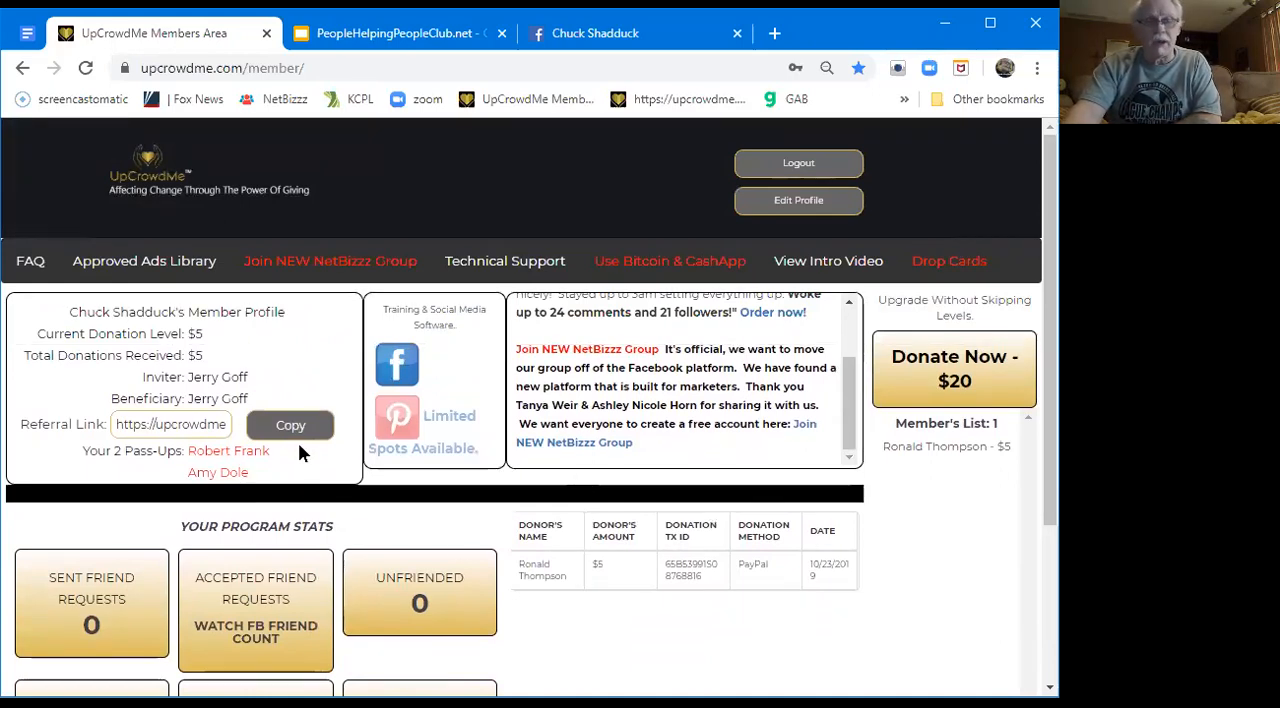
mouse_move(815, 350)
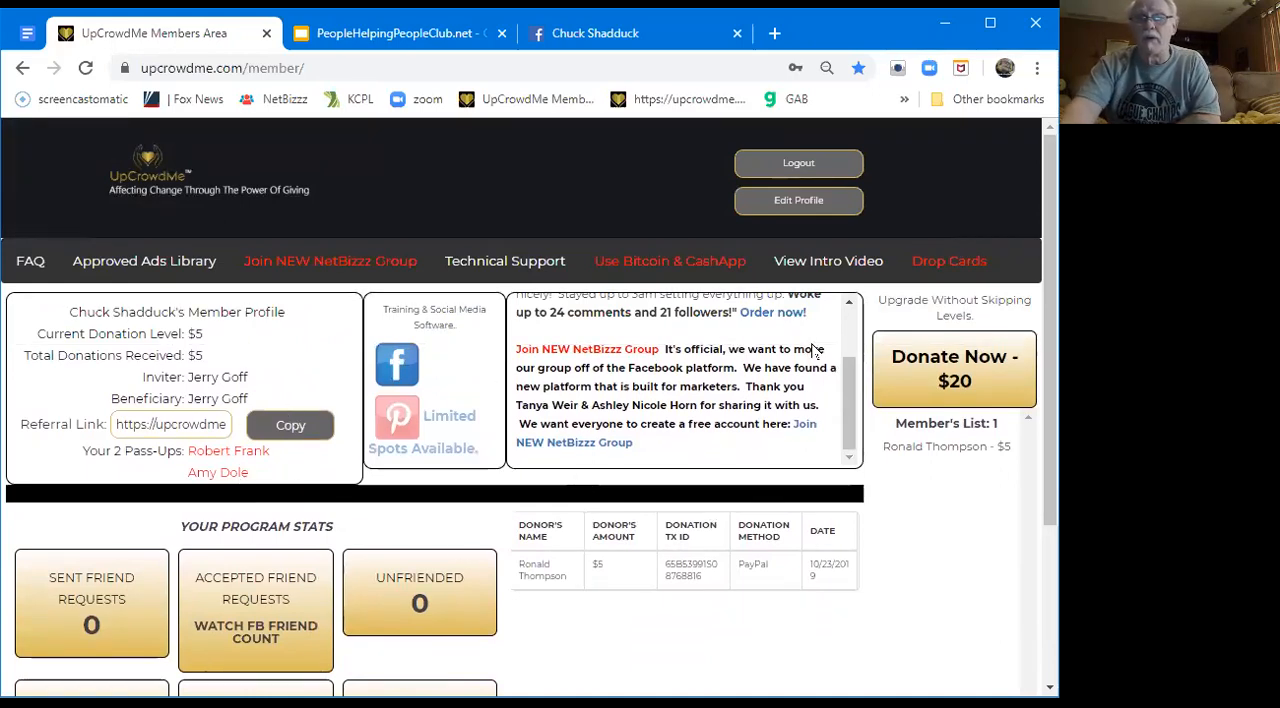